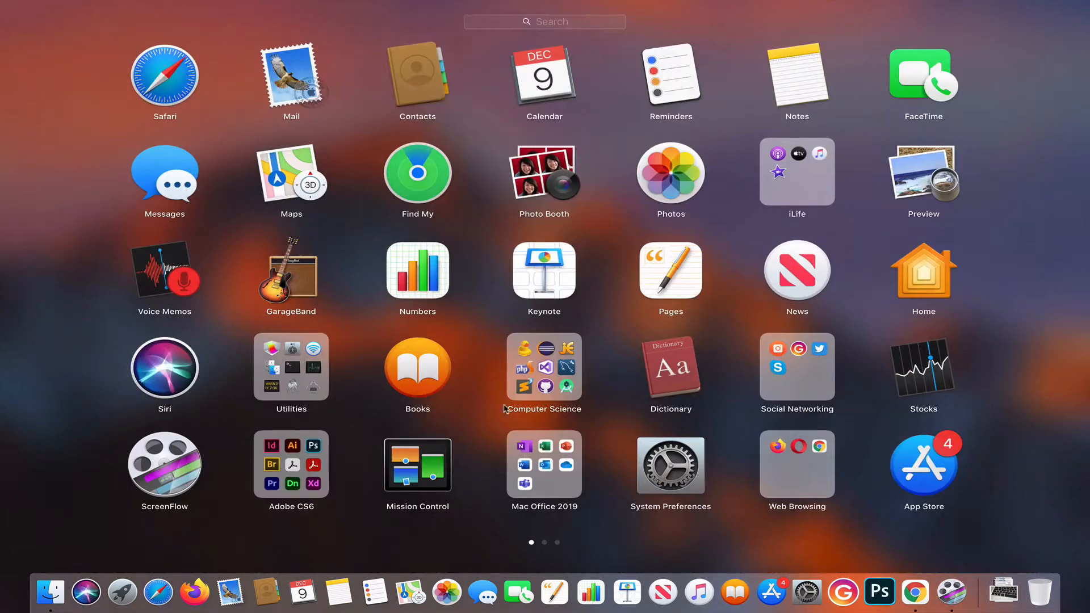
Step: Launch Terminal from Launchpad by searching 'ter'
{"action": "type", "text": "ter"}
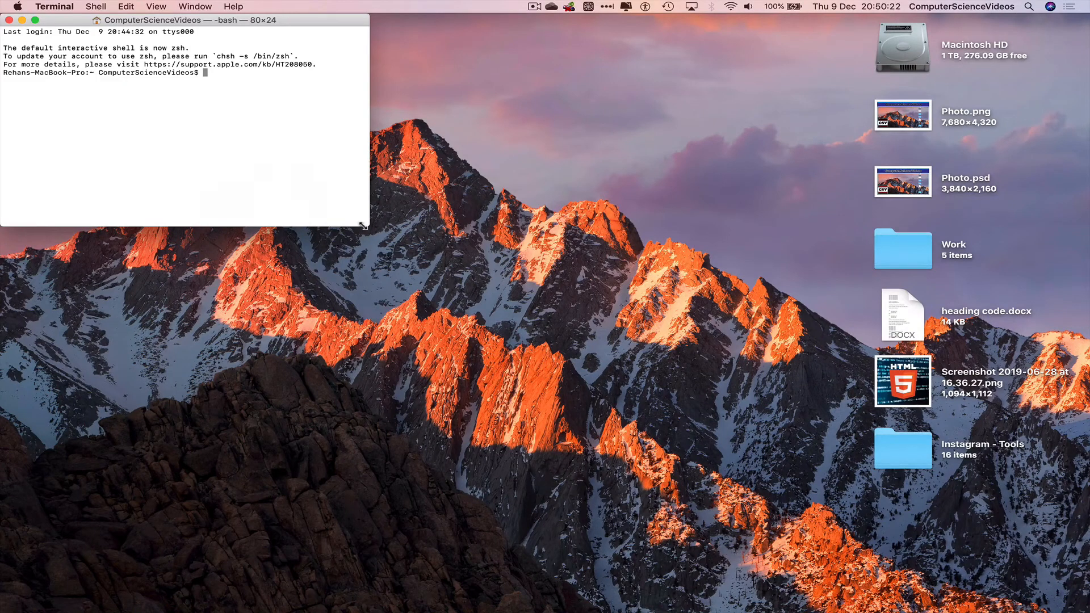
Step: Enlarge the Terminal window to about 116 columns by 45 rows
{"action": "left_click", "coordinate": [33, 19]}
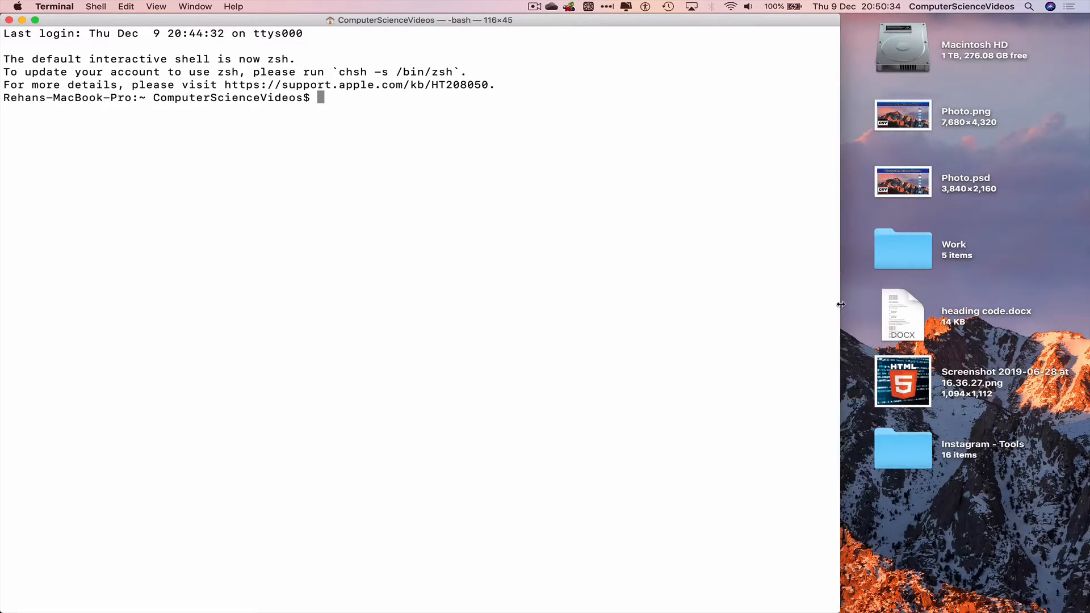
{"action": "mouse_move", "coordinate": [621, 287]}
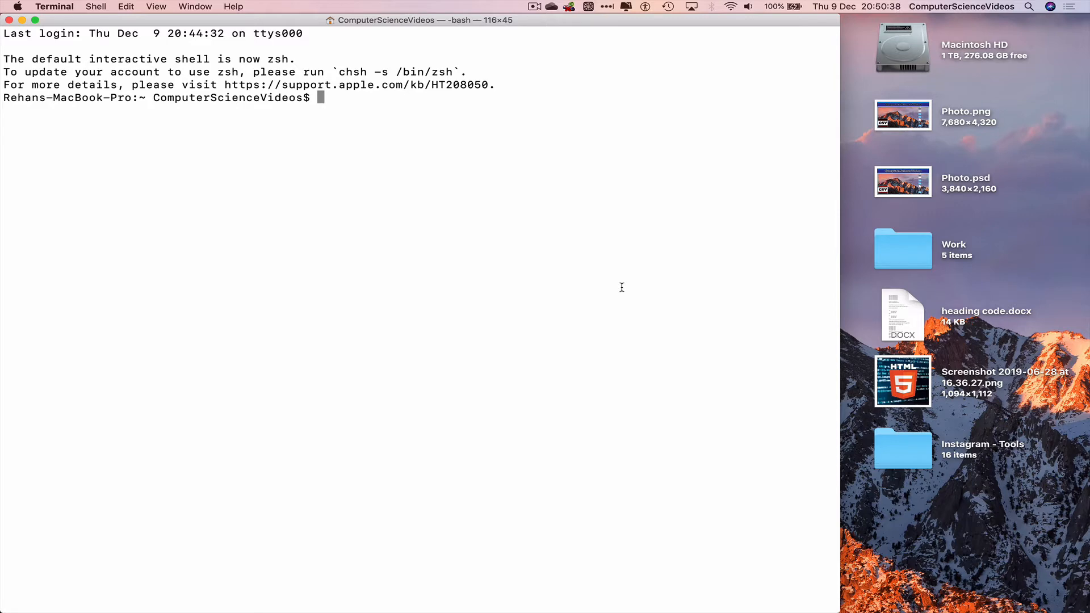
Step: Return to the home folder, then move into Desktop and list its files
{"action": "type", "text": "cd"}
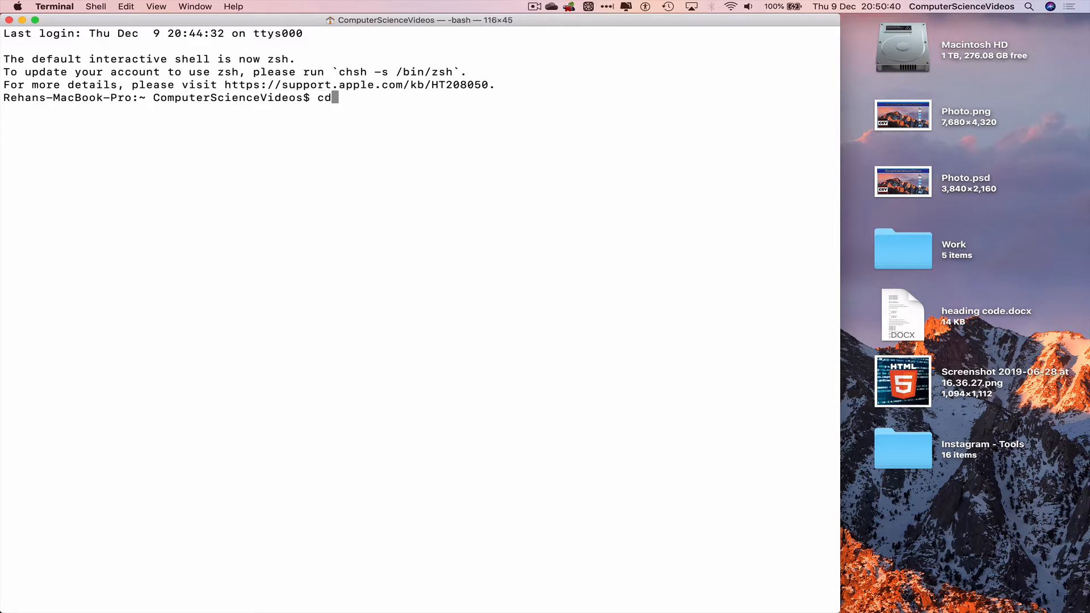
{"action": "key", "text": "Return"}
{"action": "type", "text": "ls -l"}
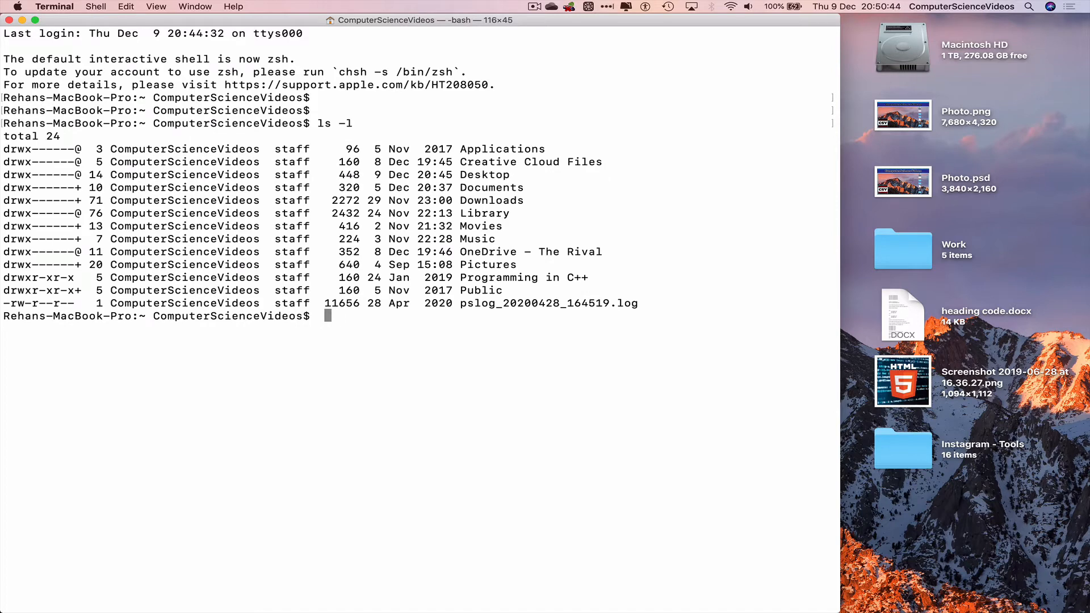
{"action": "type", "text": "cd Desktop/"}
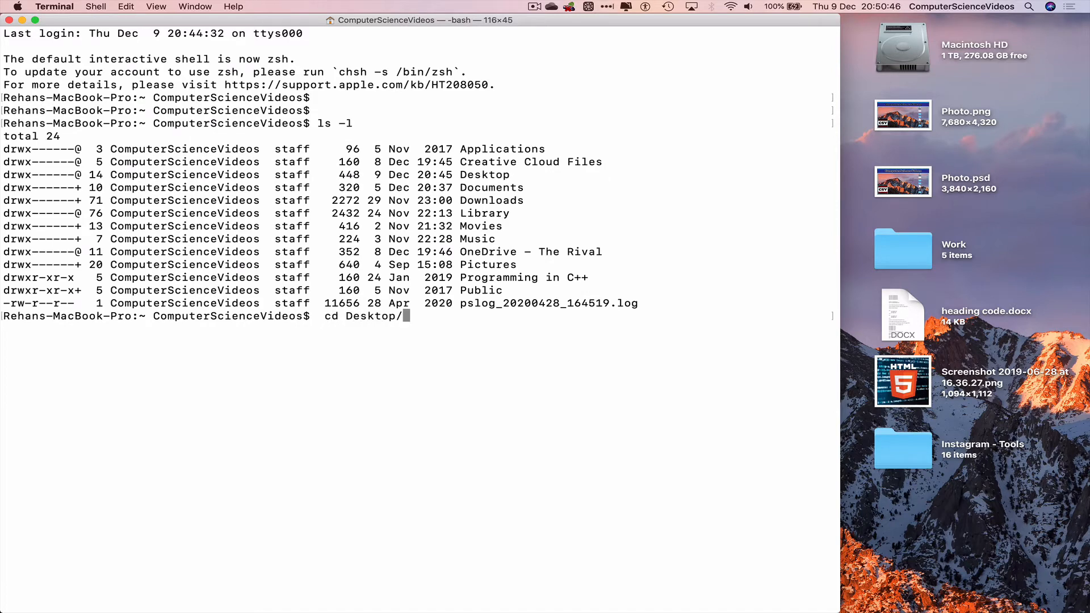
{"action": "type", "text": "; ls"}
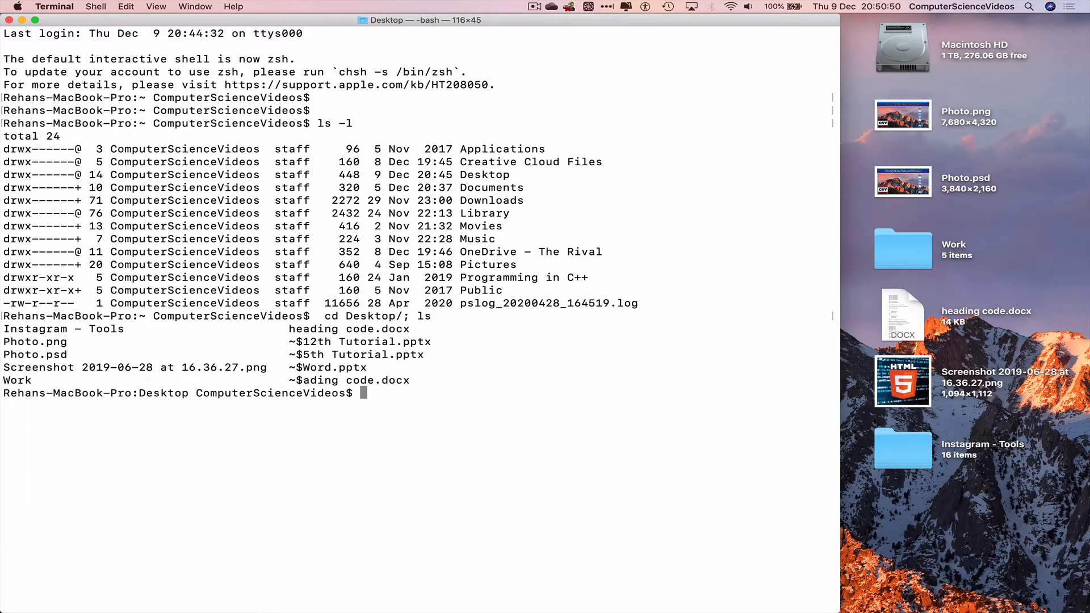
{"action": "type", "text": "mkd"}
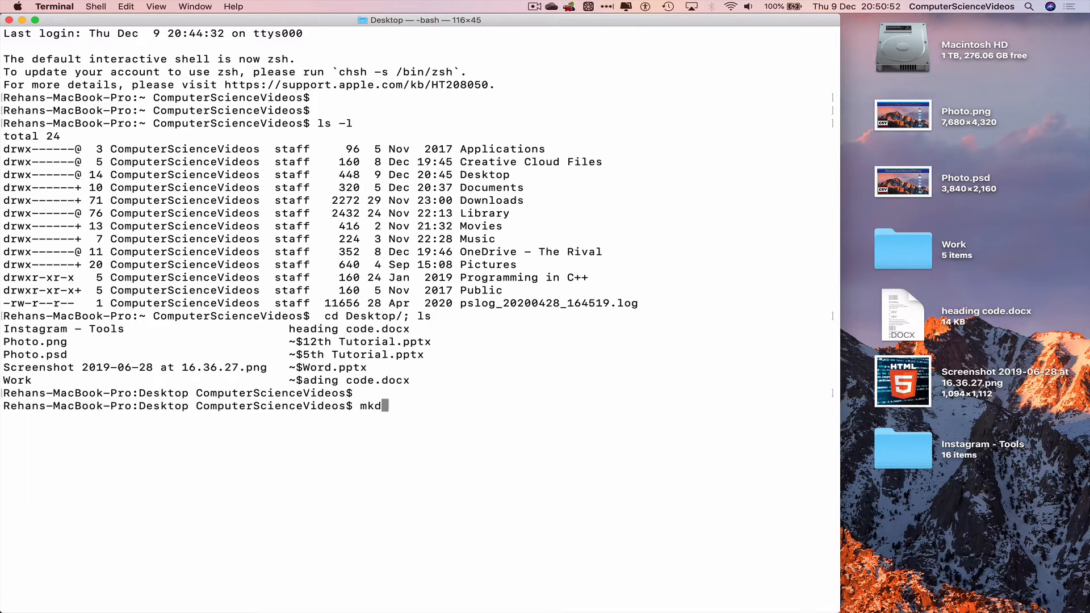
Step: Create Folder1 on the Desktop with mkdir
{"action": "type", "text": "ir"}
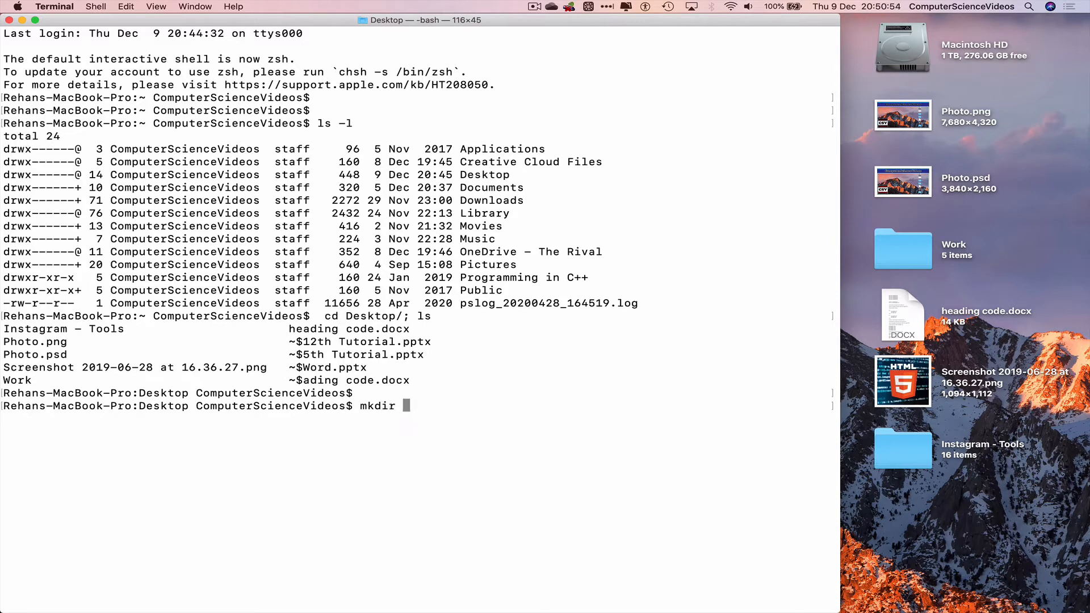
{"action": "type", "text": "Folder1"}
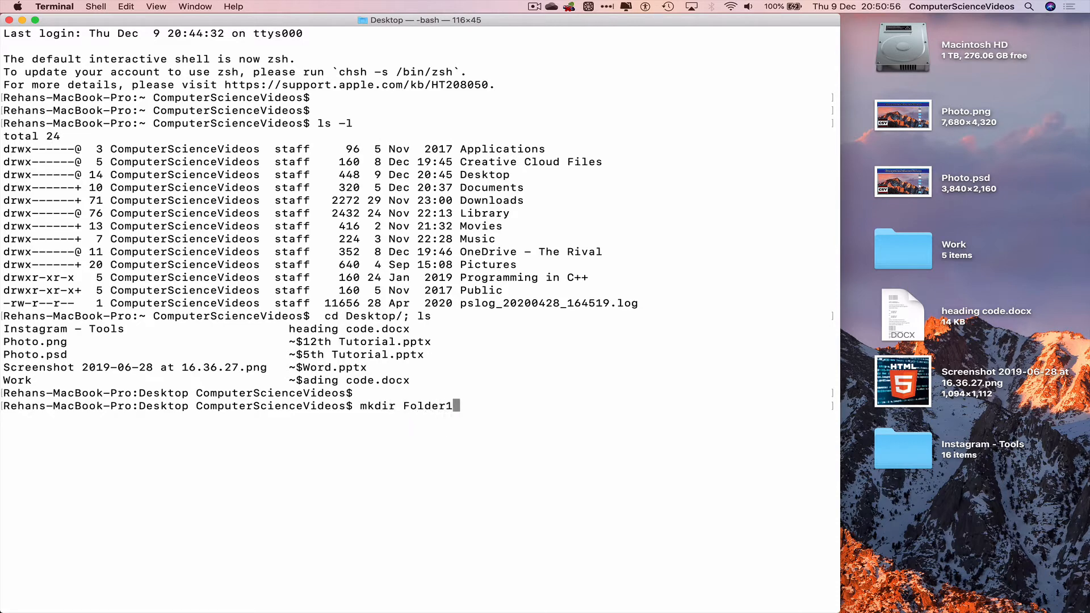
{"action": "key", "text": "Return"}
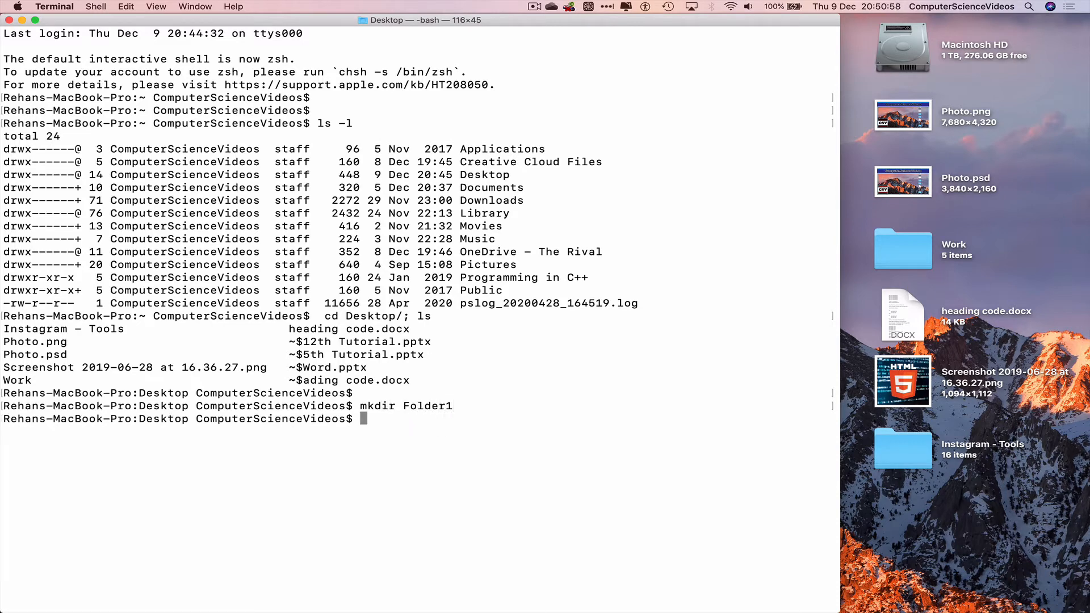
Step: Move into Folder1 and create Folder2 inside it
{"action": "type", "text": "cd"}
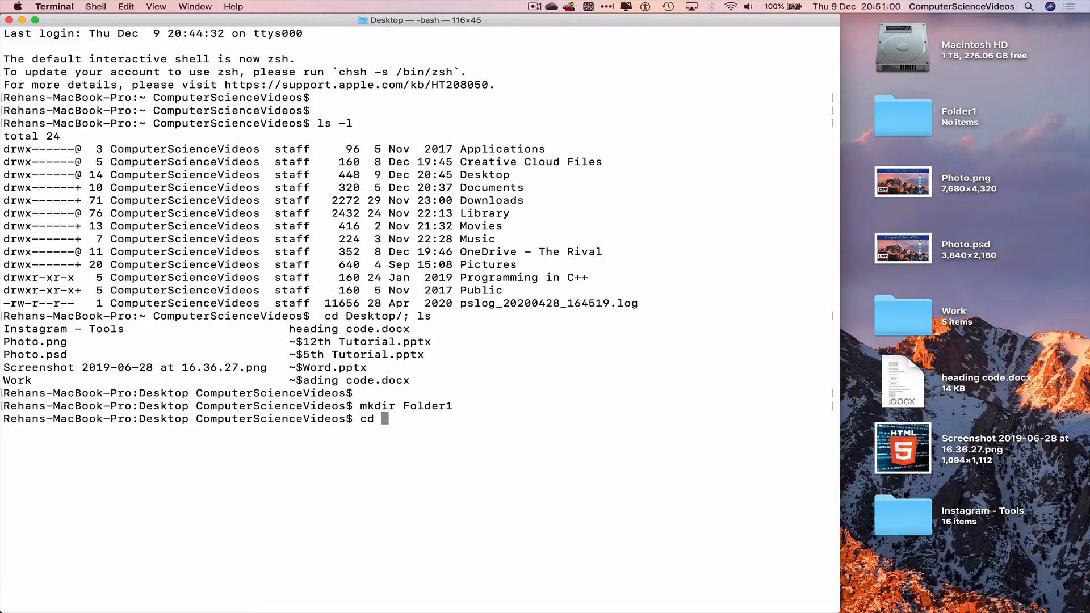
{"action": "type", "text": "Folder1/"}
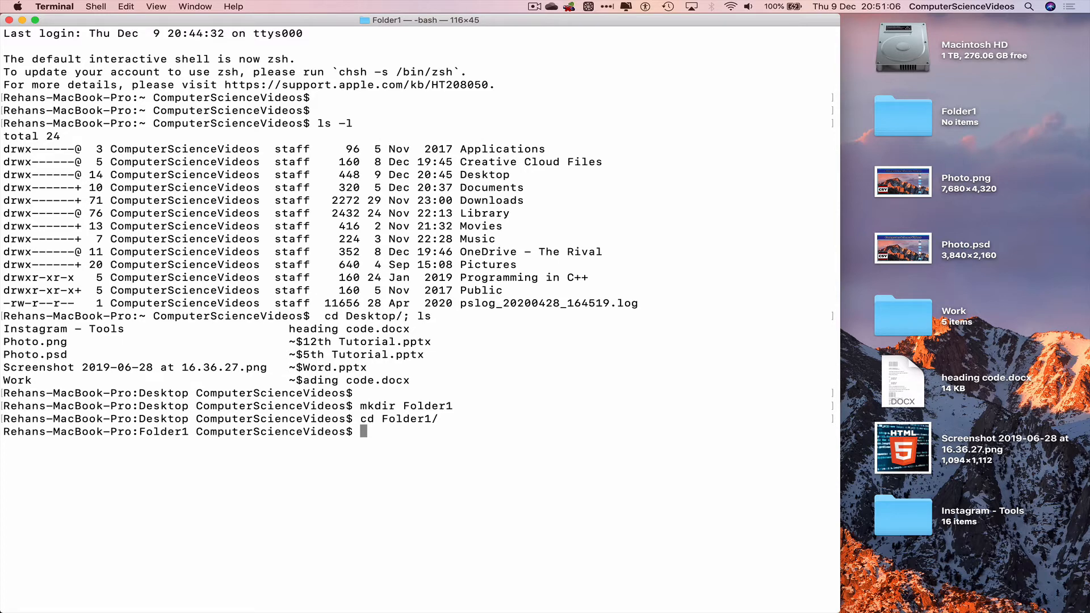
{"action": "type", "text": "mkdir"}
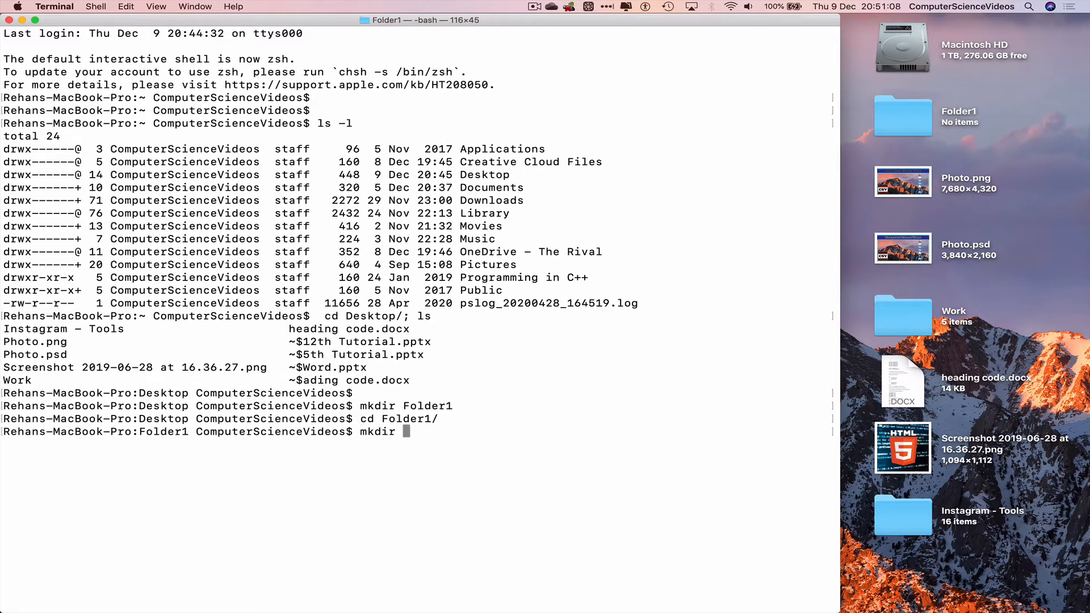
{"action": "type", "text": "Folder2"}
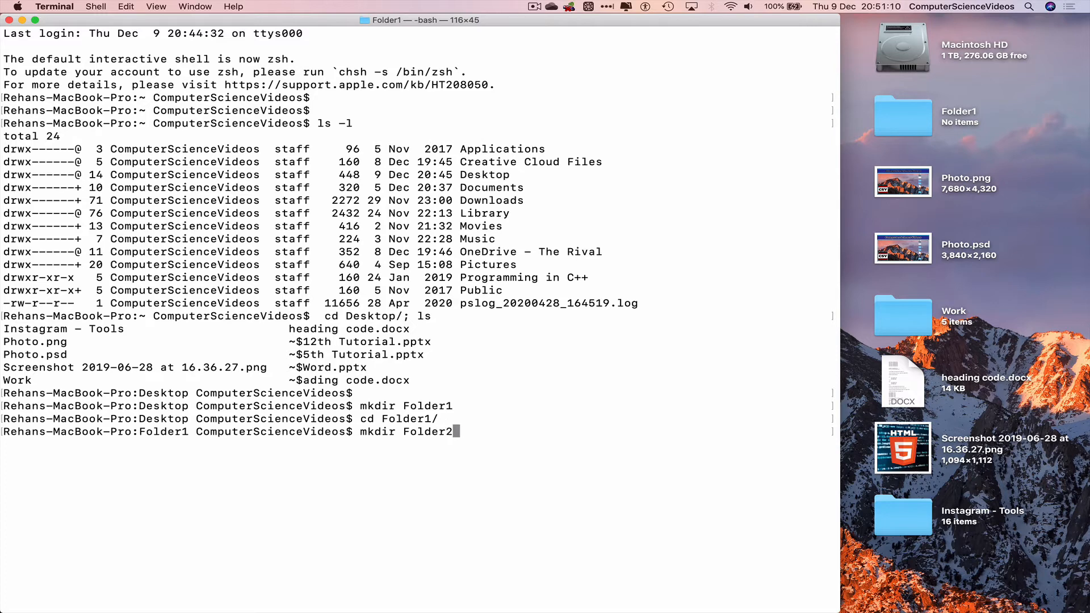
{"action": "key", "text": "Return"}
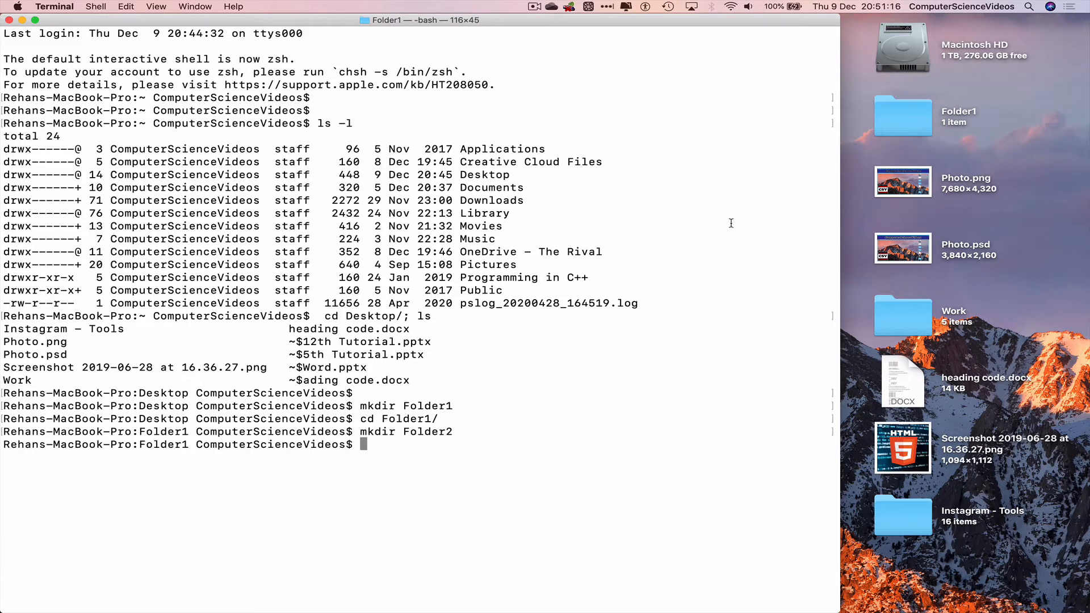
Step: Remove Folder2 from inside Folder1 with rmdir and list the now-empty folder
{"action": "double_click", "coordinate": [901, 115]}
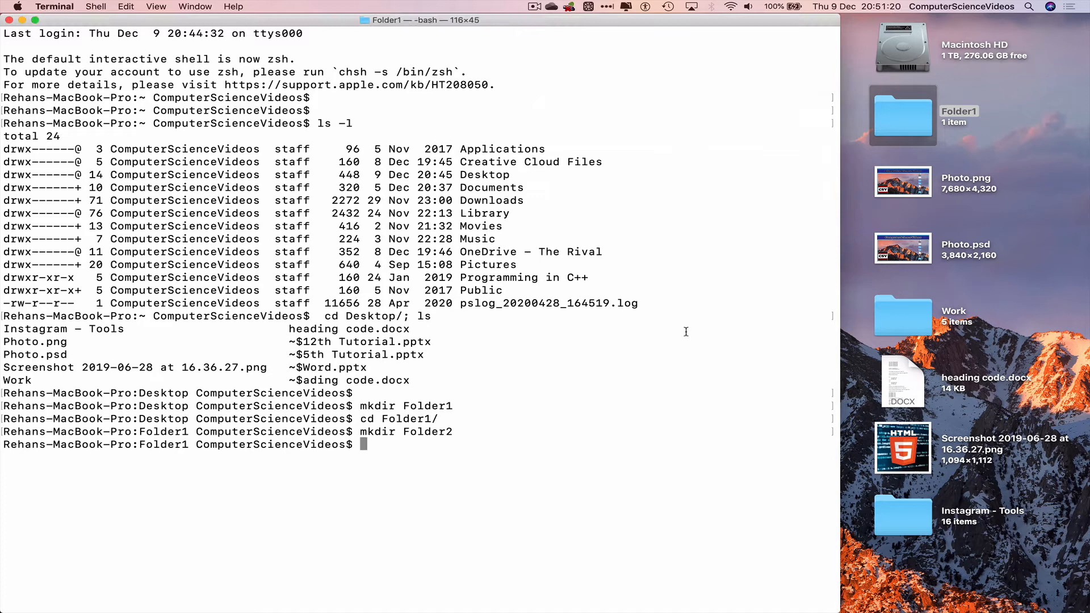
{"action": "key", "text": "Return"}
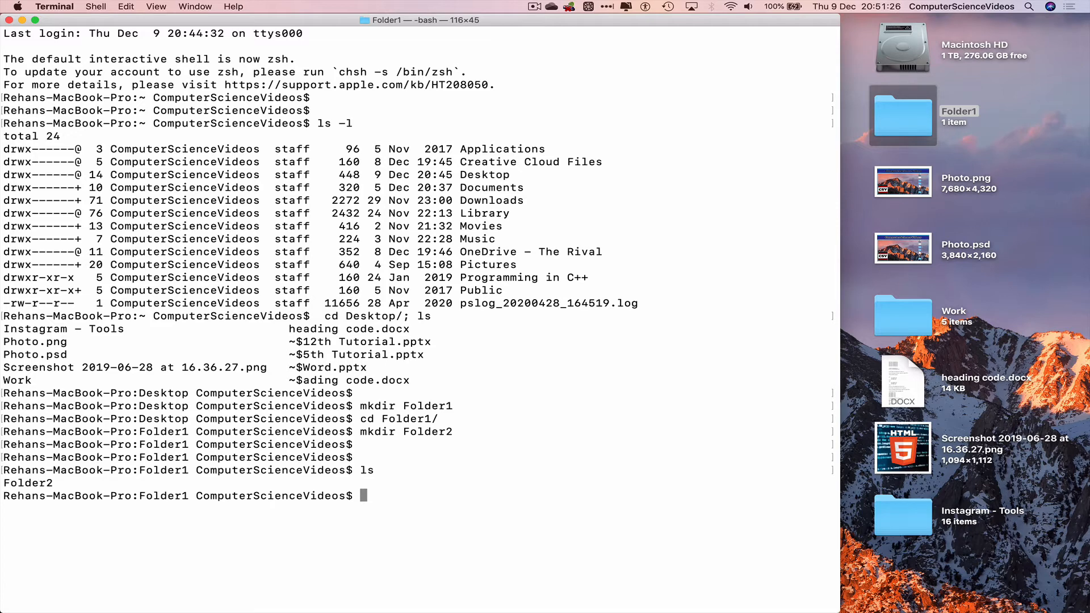
{"action": "type", "text": "rmdir"}
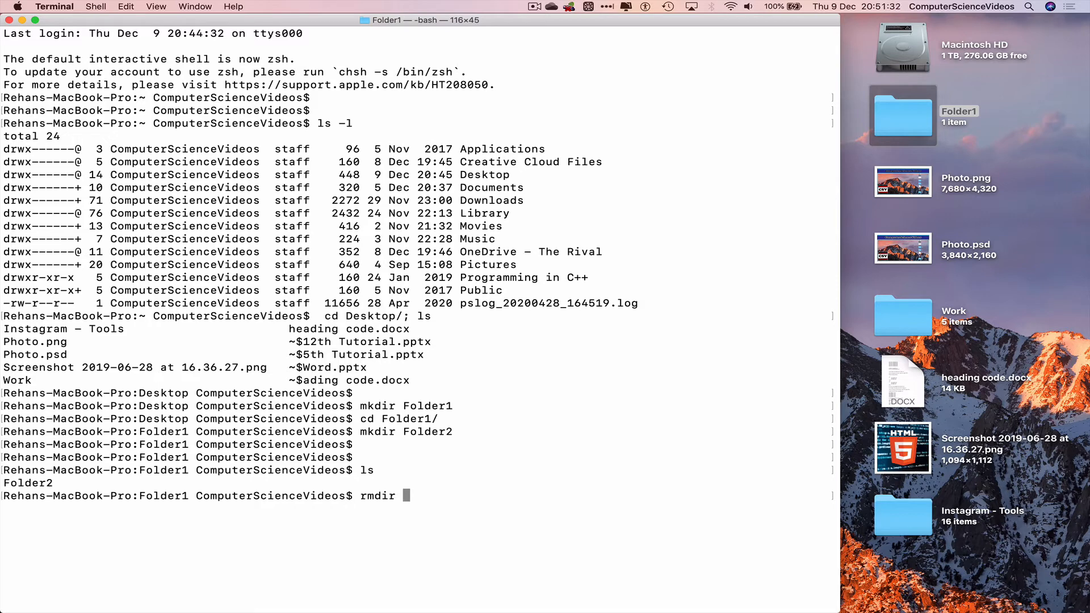
{"action": "type", "text": "Folder2/"}
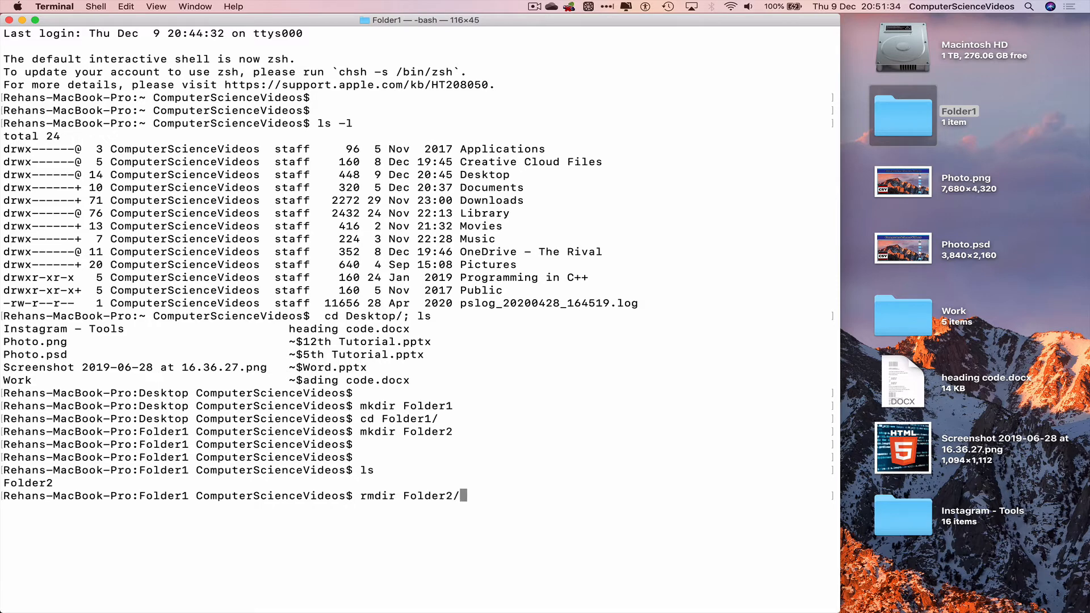
{"action": "key", "text": "Return"}
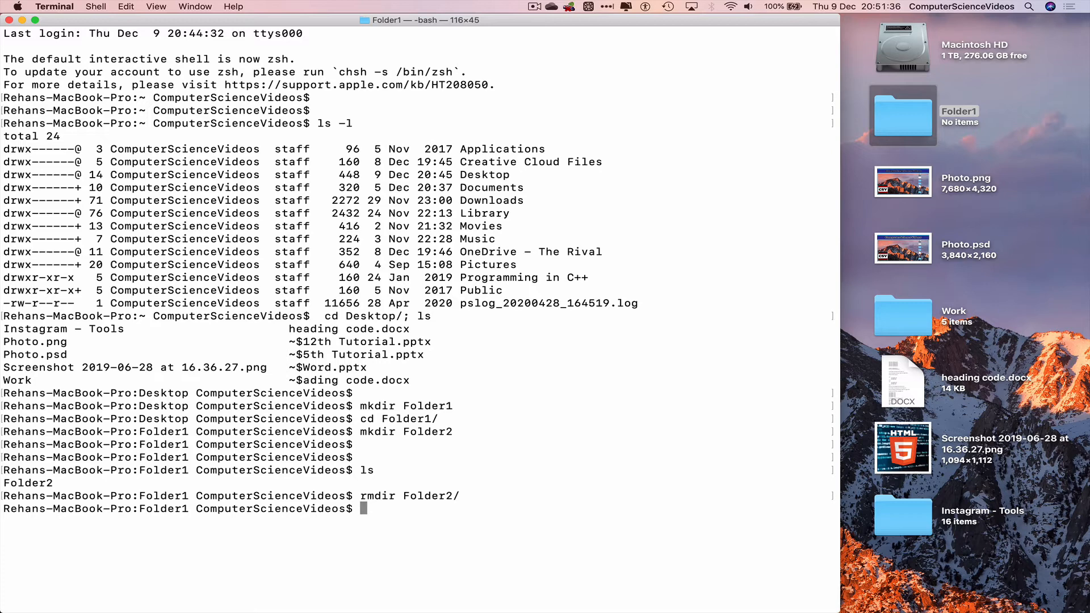
{"action": "type", "text": "ls"}
{"action": "type", "text": "cd .."}
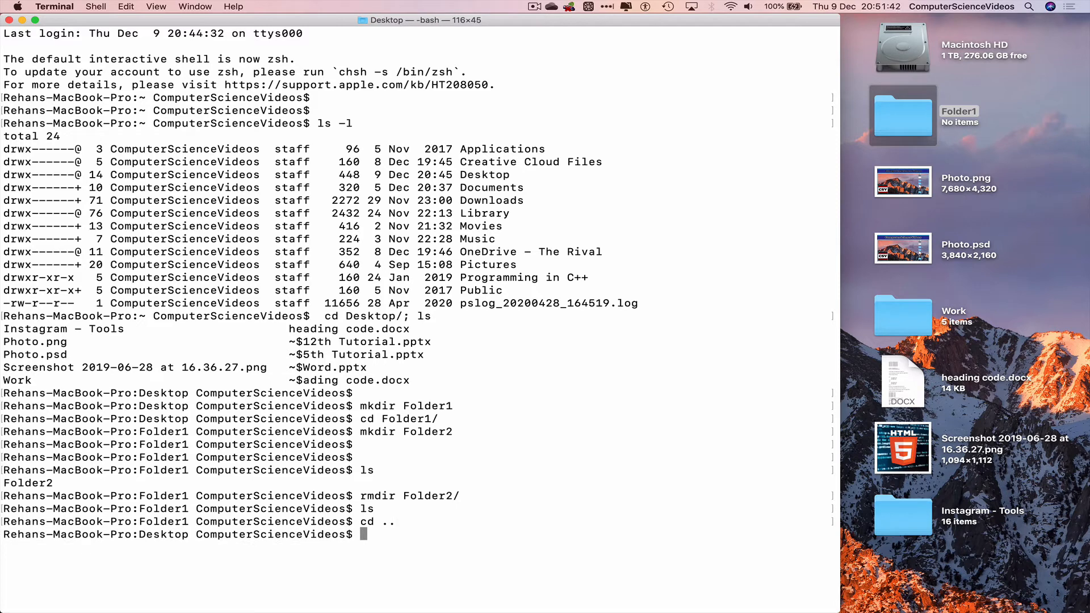
Step: Clear the screen and list the Desktop in long format, showing the empty Folder1
{"action": "type", "text": "ls"}
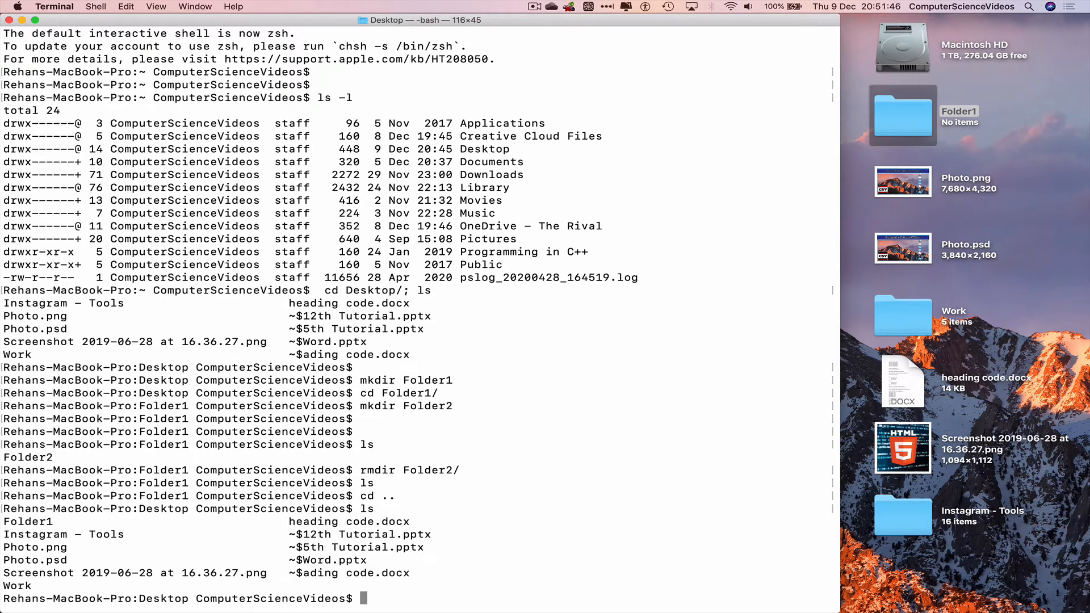
{"action": "type", "text": "clear"}
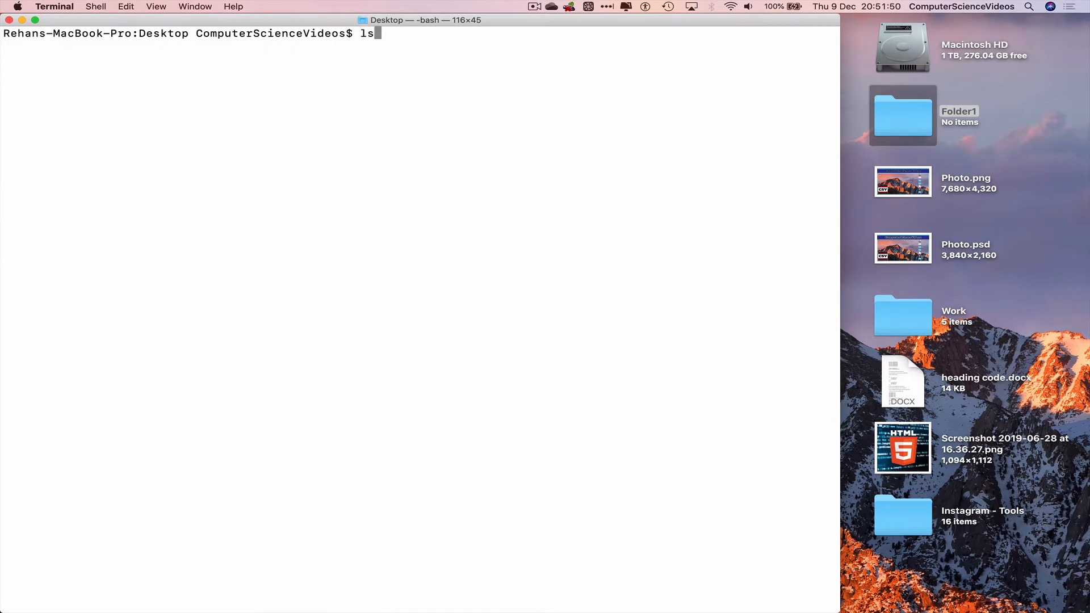
{"action": "type", "text": "-l"}
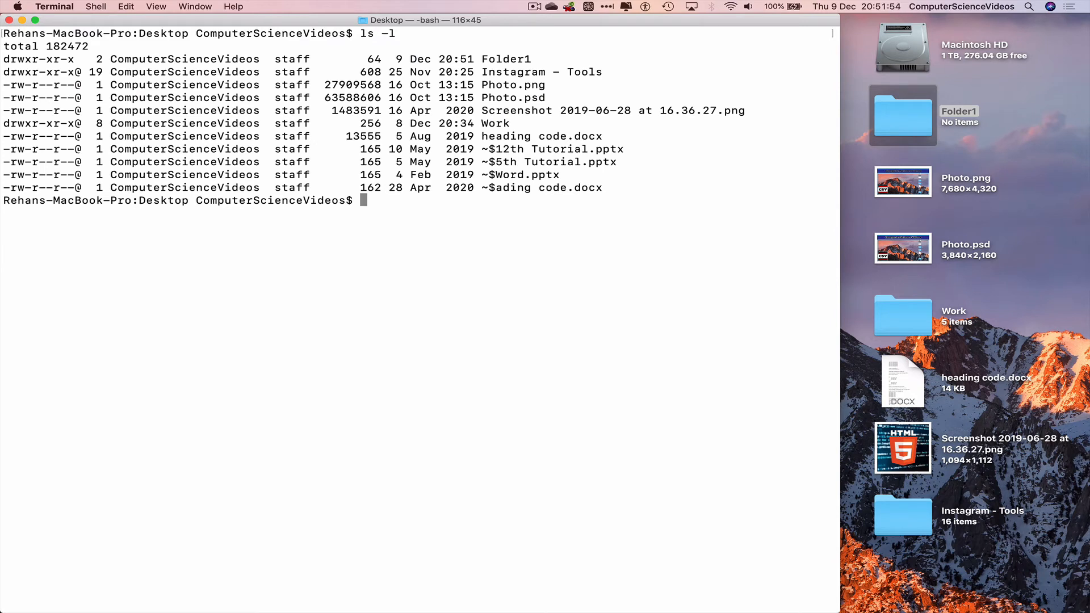
{"action": "key", "text": "Return"}
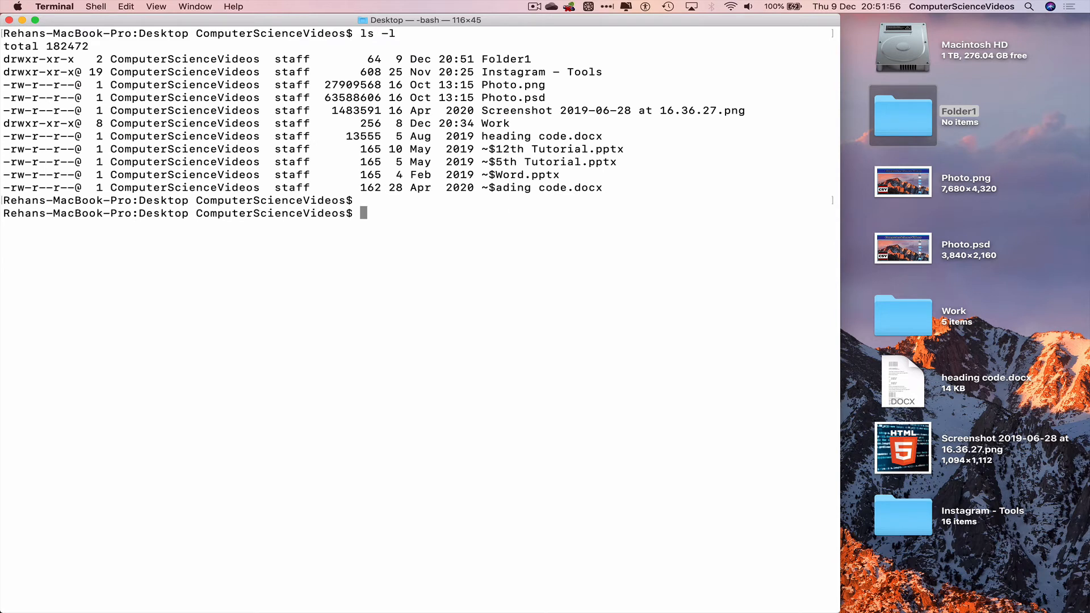
{"action": "type", "text": "rmdir f"}
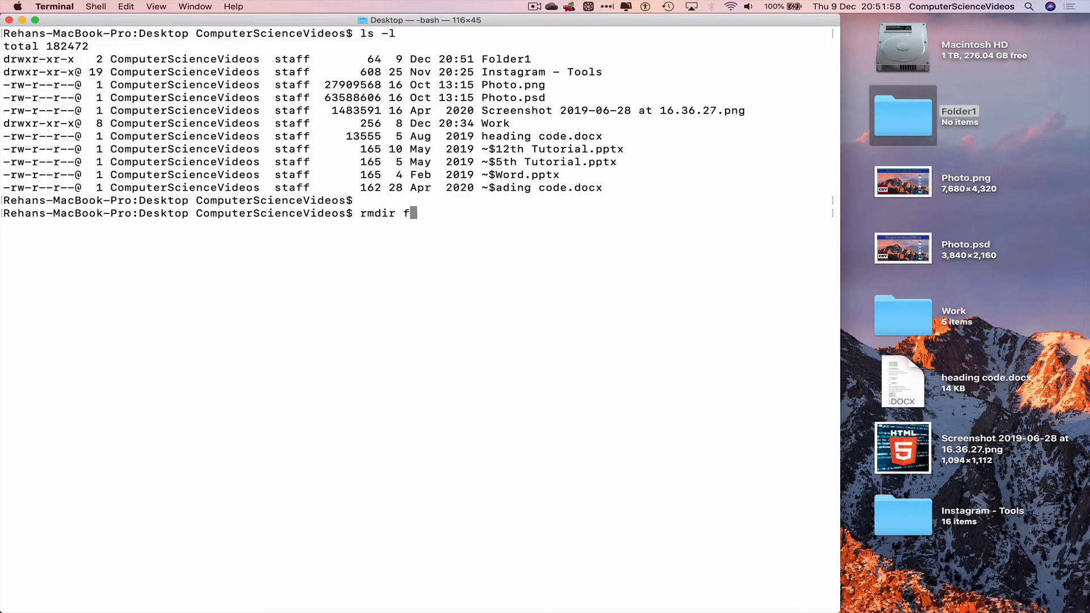